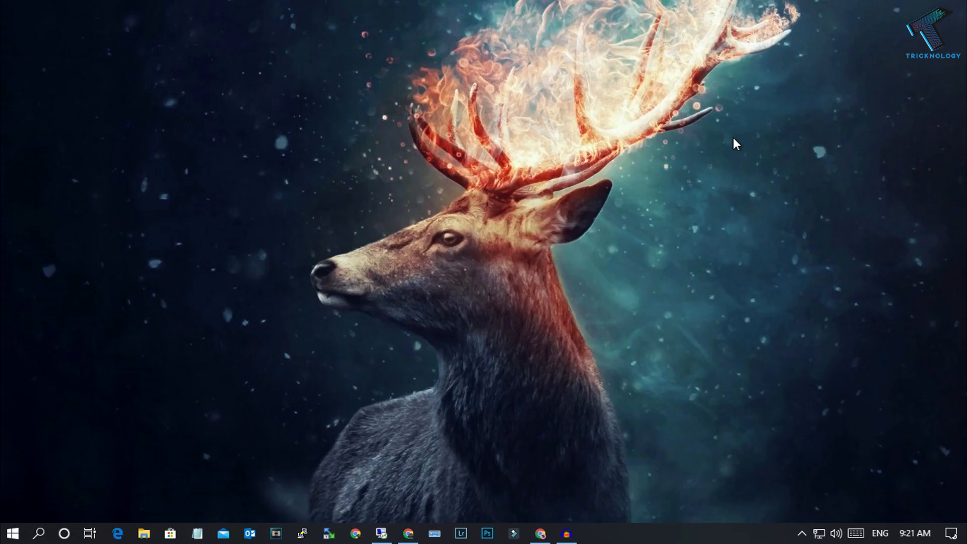
mouse_move(12, 533)
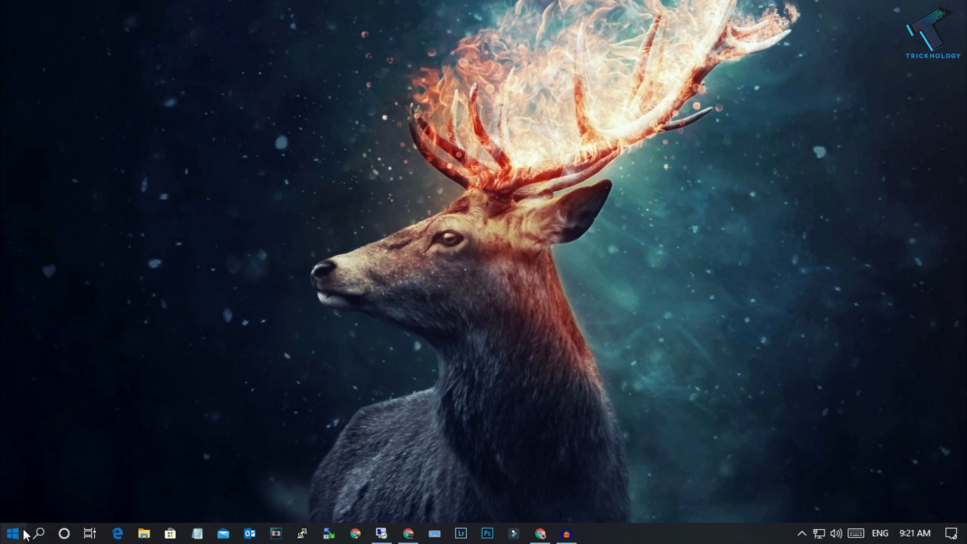
Step: Search the Start menu for 'firewall' to reach Windows Defender Firewall
click(9, 533)
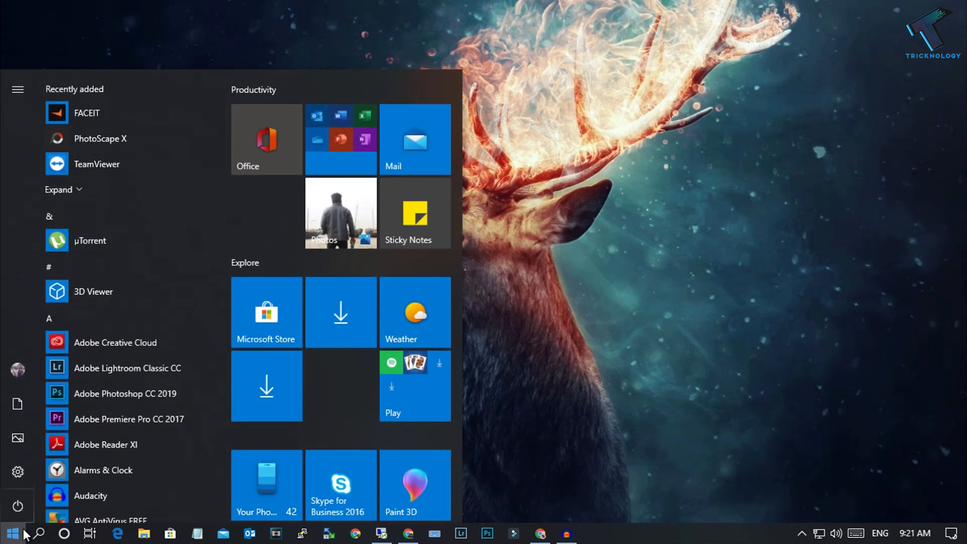
text(firew)
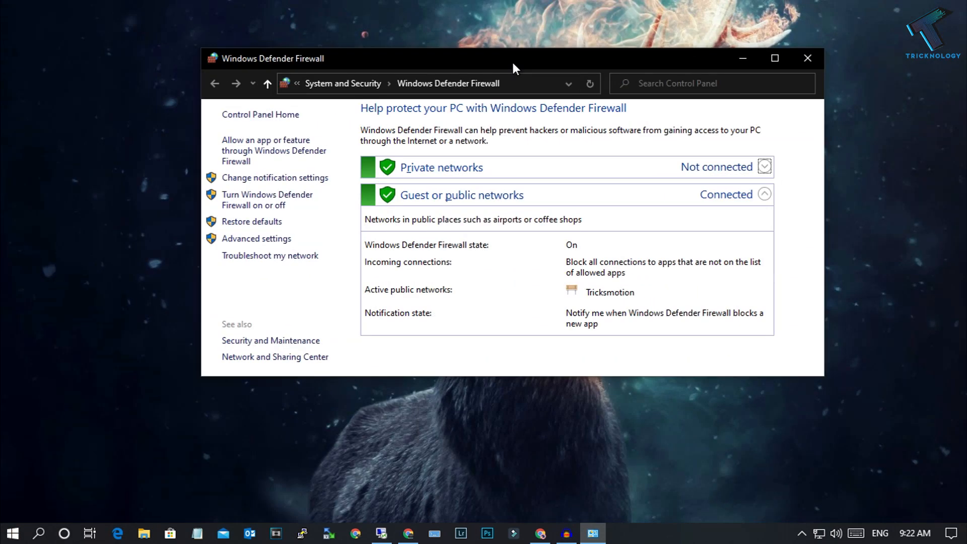
Step: Reopen Windows Defender Firewall full-size by running firewall.cpl from the Run box
key(Win+r)
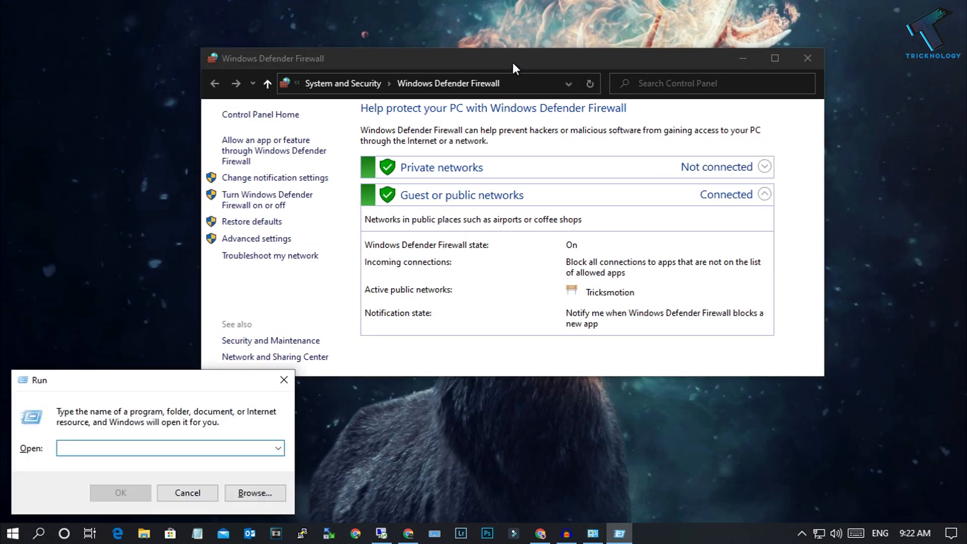
text(firewall.cpl)
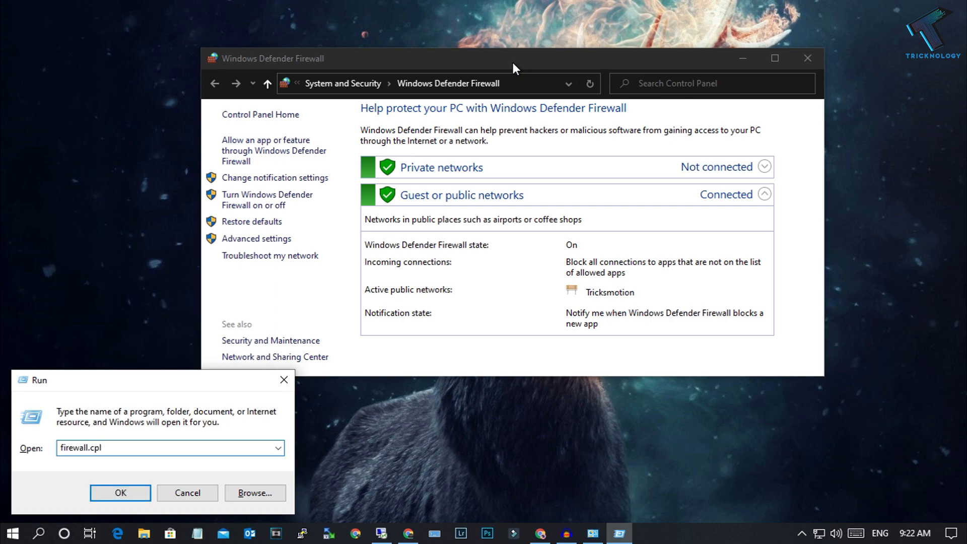
click(120, 496)
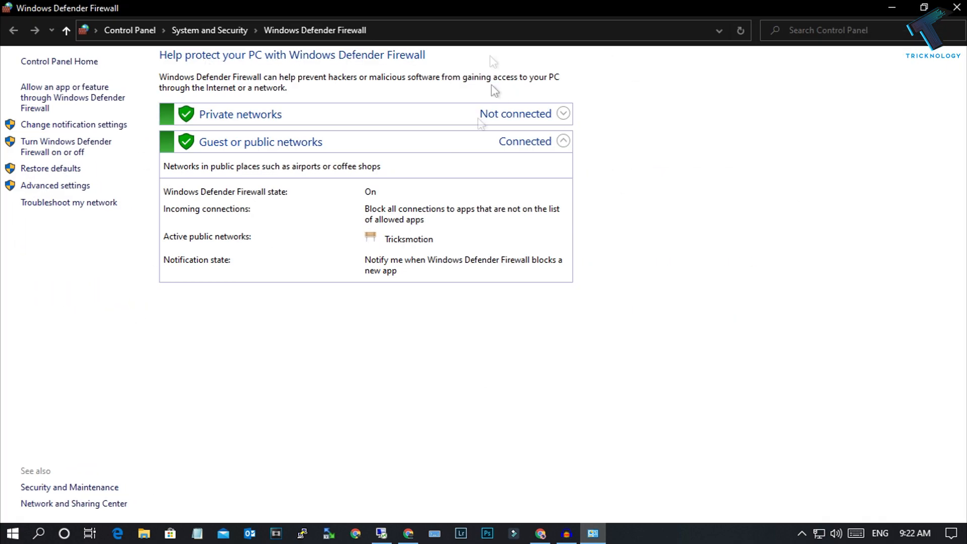
mouse_move(156, 161)
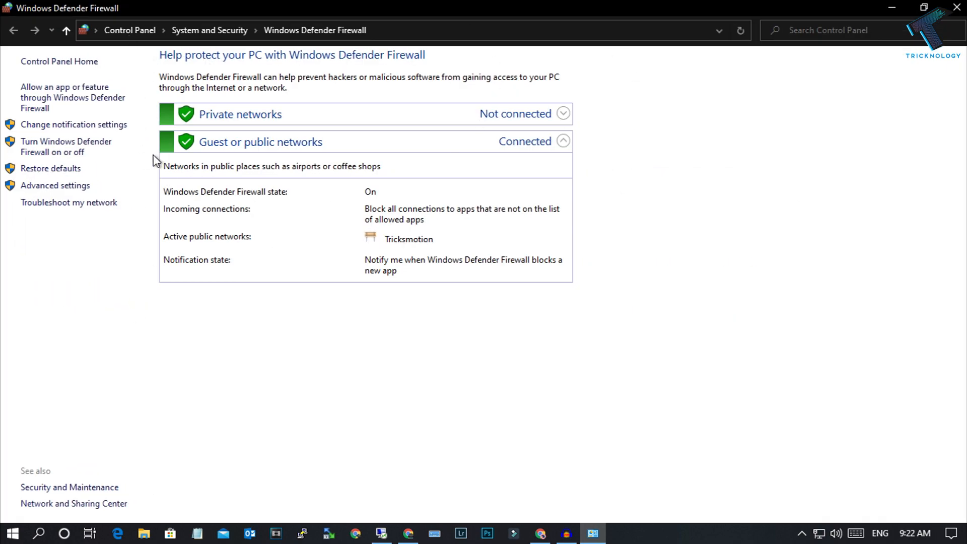
mouse_move(43, 150)
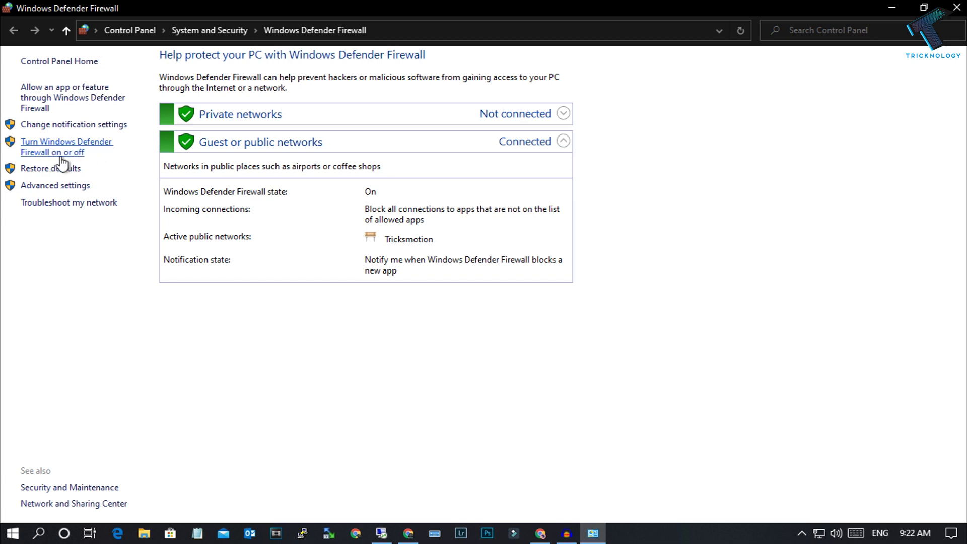
Step: Keep the firewall on but uncheck 'Block all incoming connections', and confirm with OK
click(52, 147)
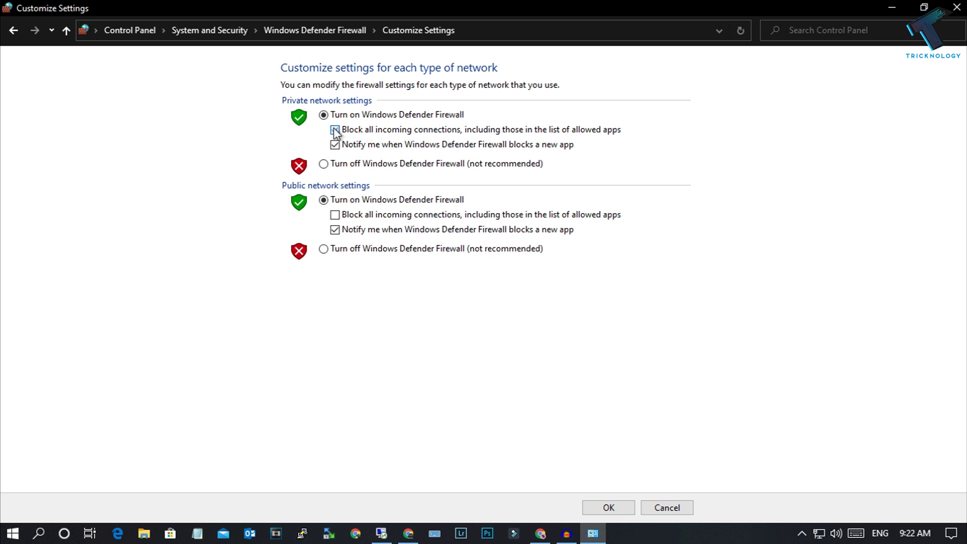
click(335, 130)
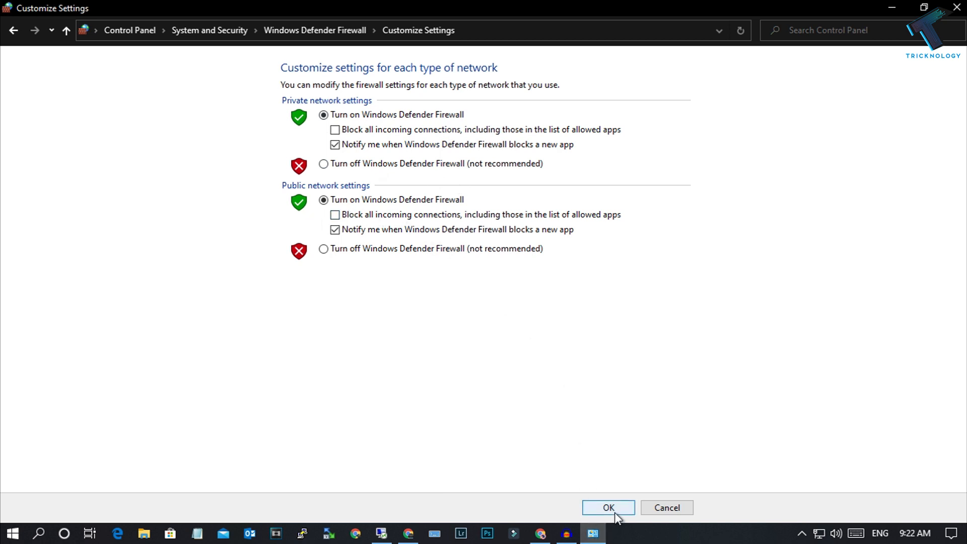
click(607, 508)
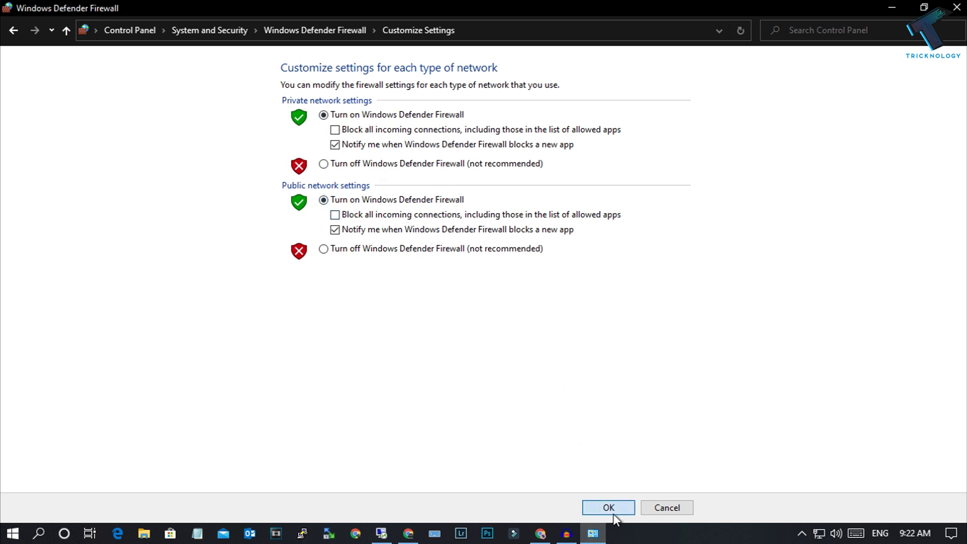
click(607, 507)
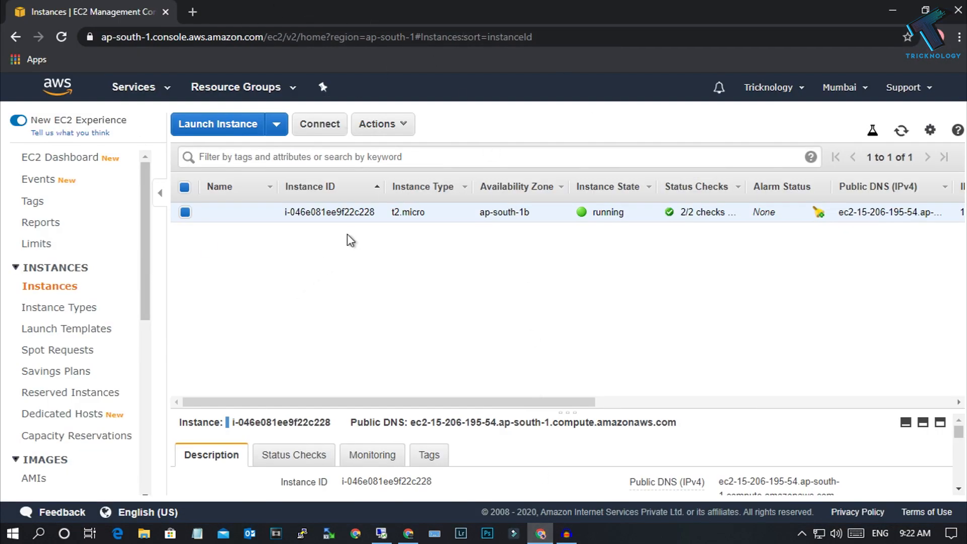
Step: Open Networking > Change Security Groups for the running instance
right_click(330, 212)
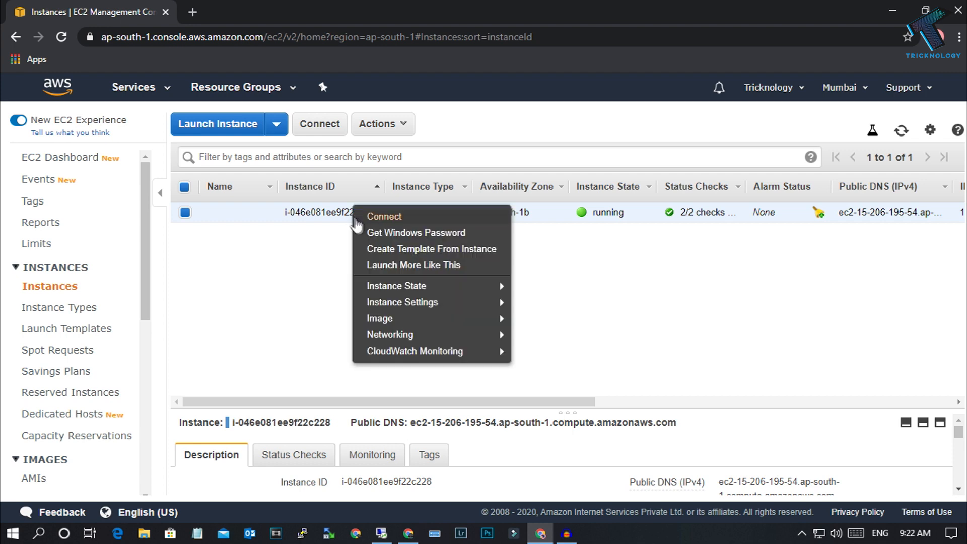
mouse_move(389, 334)
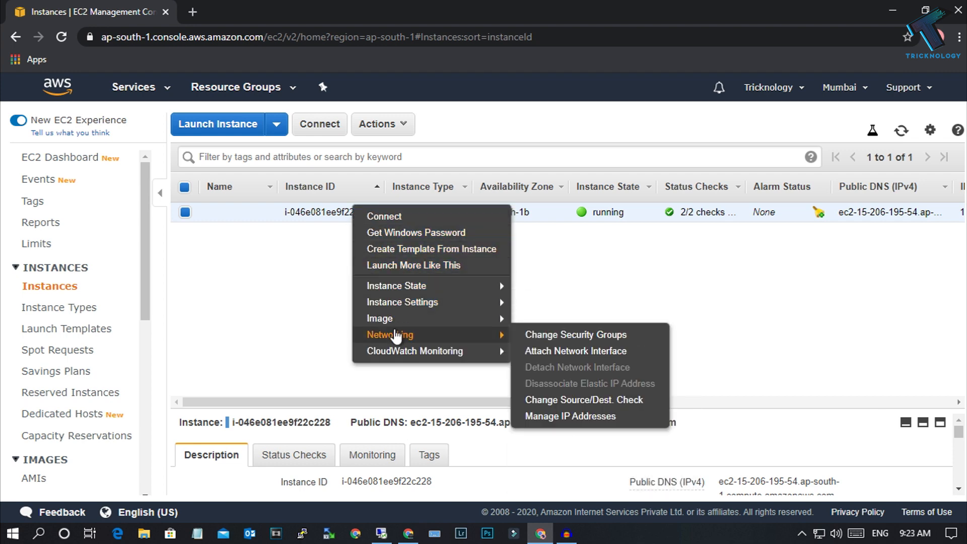
mouse_move(574, 334)
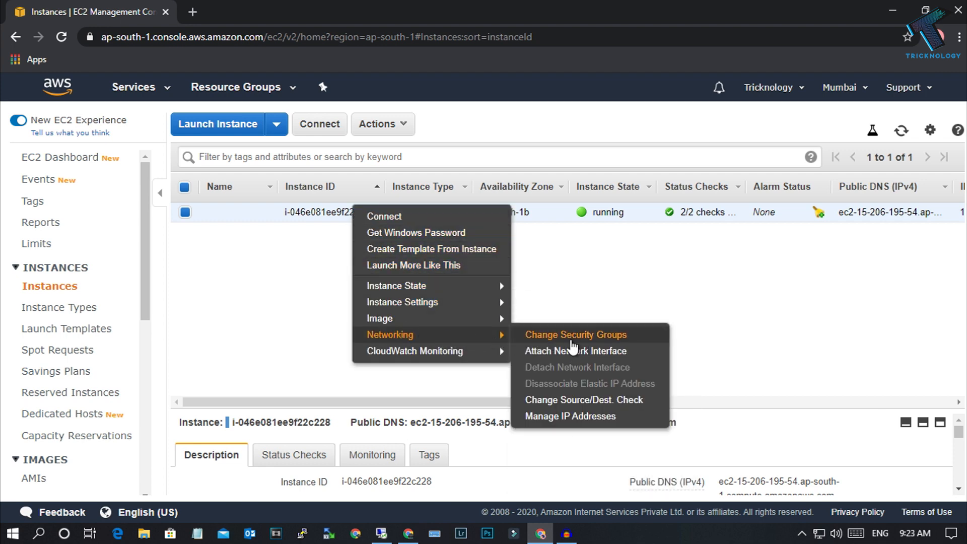
click(574, 334)
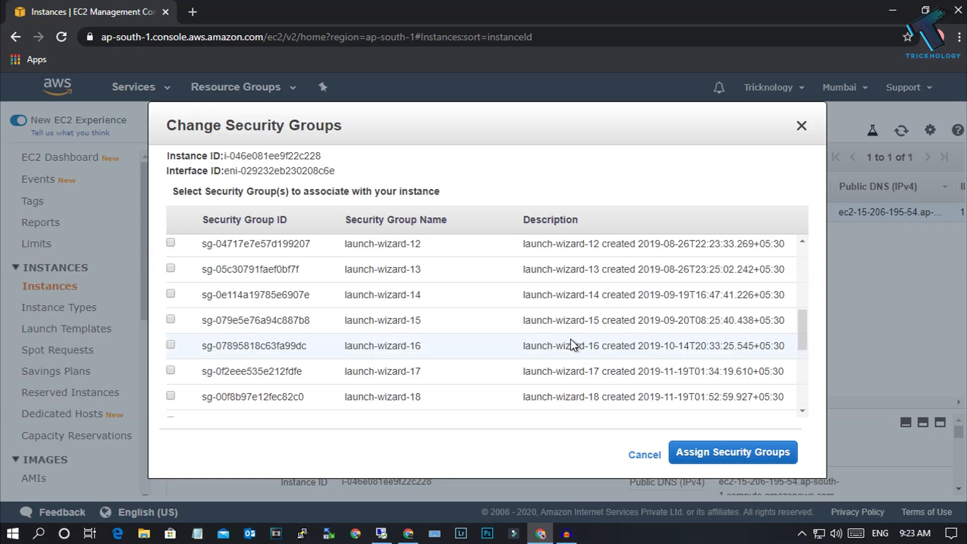
Step: Copy the checked group name launch-wizard-26 and close the security groups dialog
scroll(down, 3)
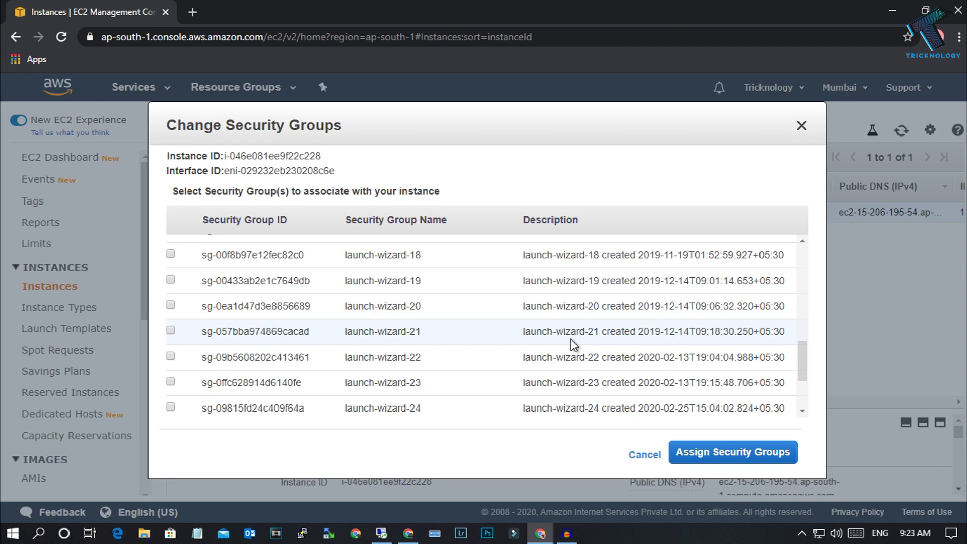
click(171, 352)
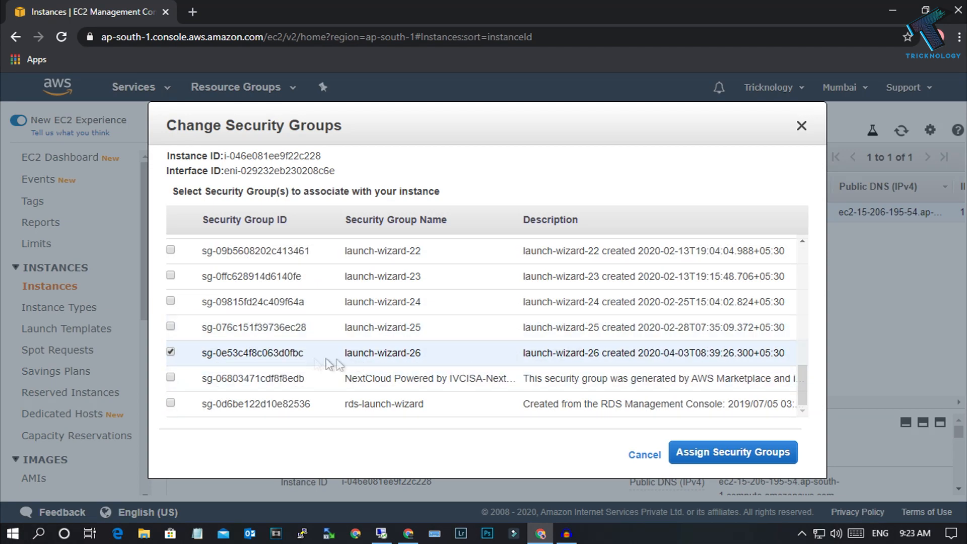
mouse_move(340, 358)
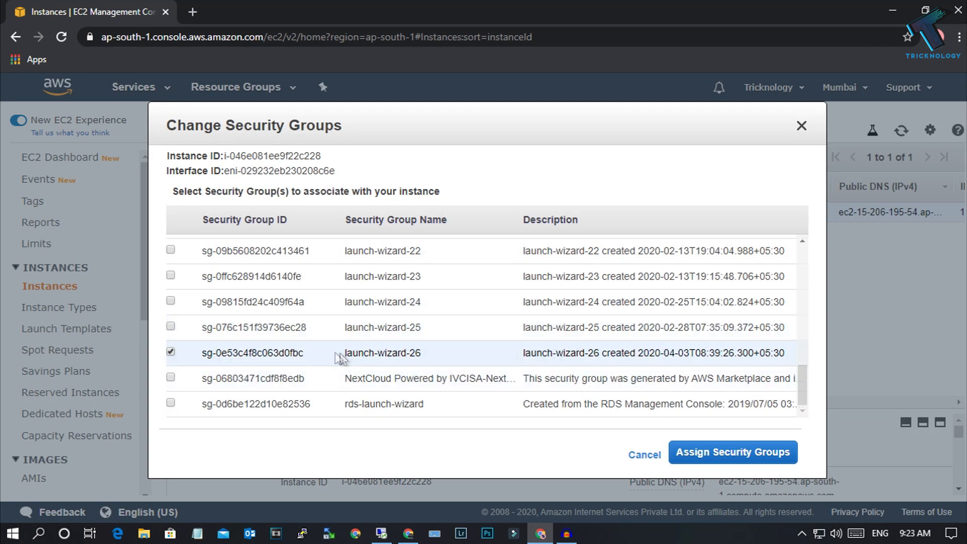
double_click(381, 353)
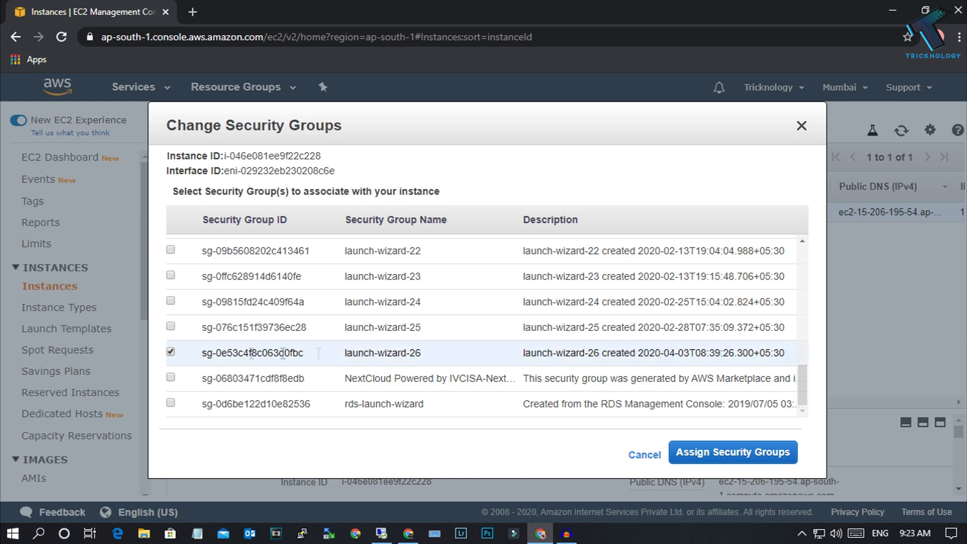
double_click(381, 353)
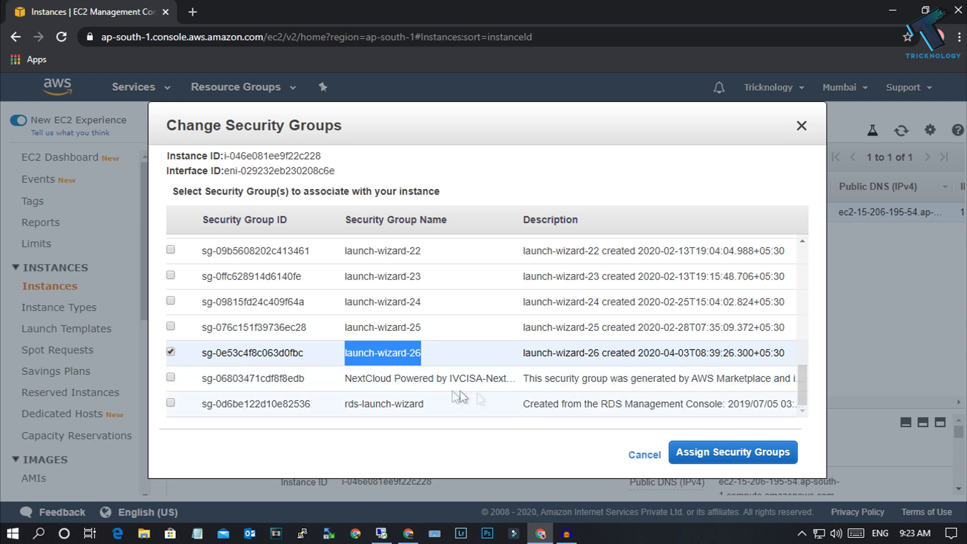
mouse_move(410, 367)
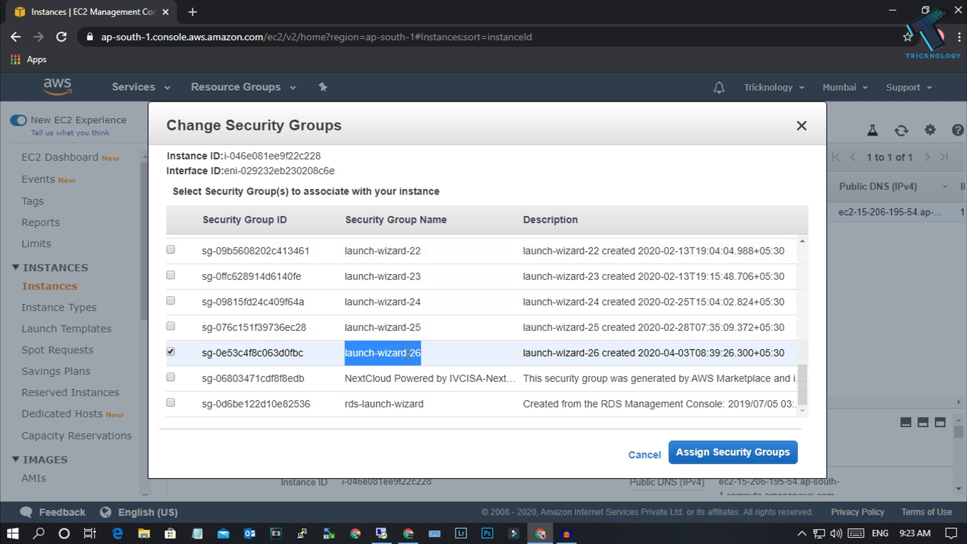
right_click(382, 353)
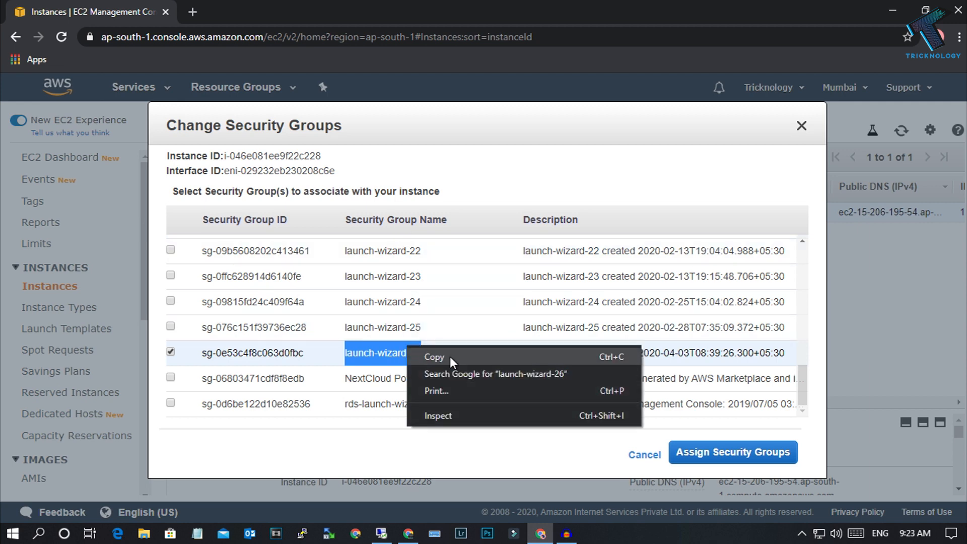
click(643, 454)
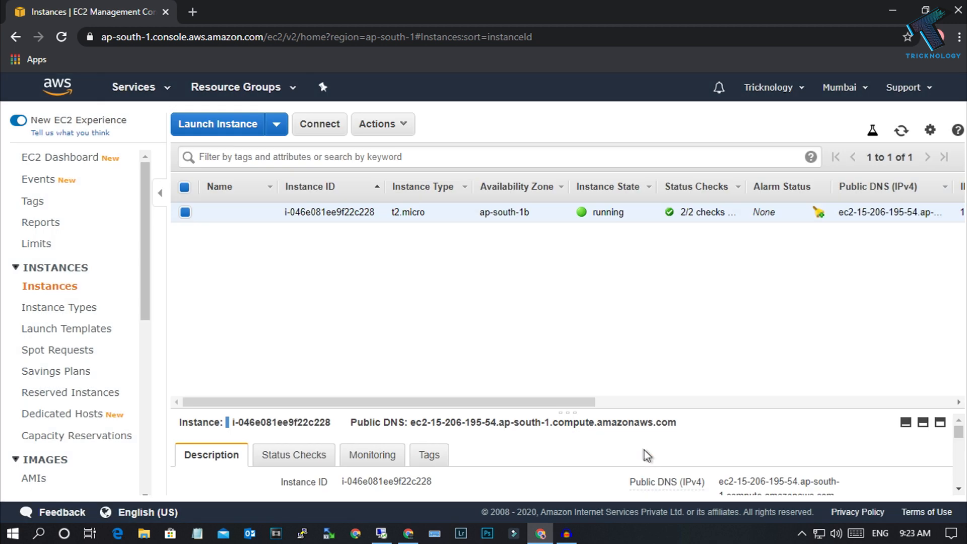
Step: Go to Security Groups and start editing launch-wizard-26's inbound rules
scroll(down, 3)
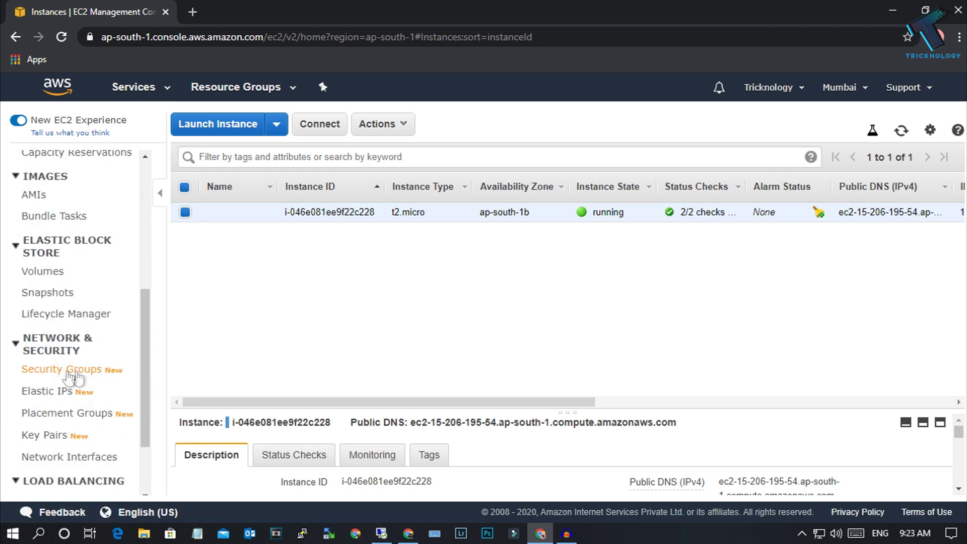
click(61, 368)
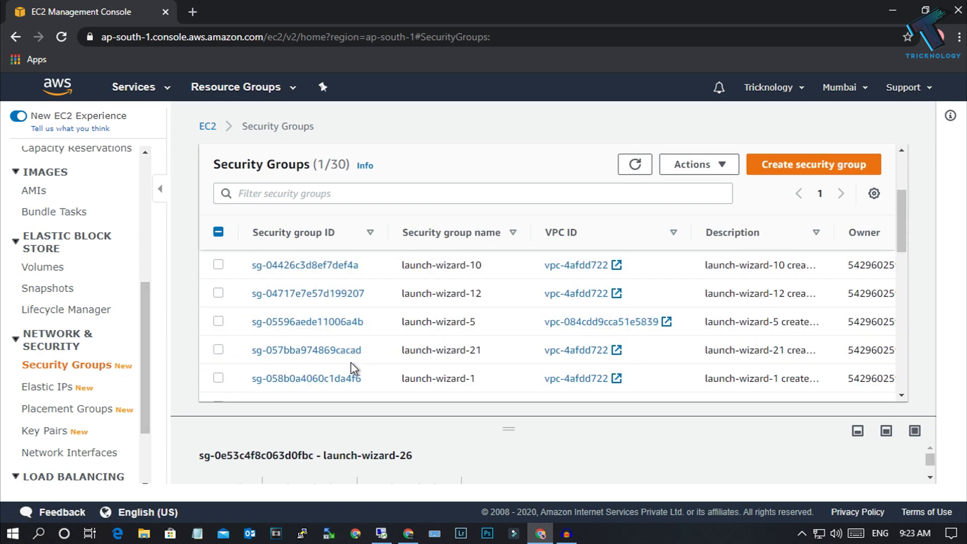
scroll(down, 3)
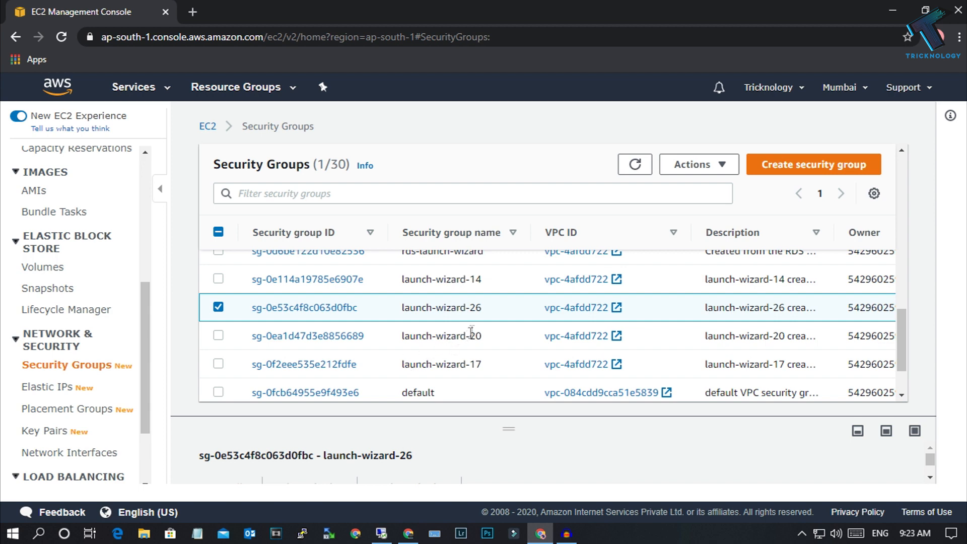
mouse_move(404, 324)
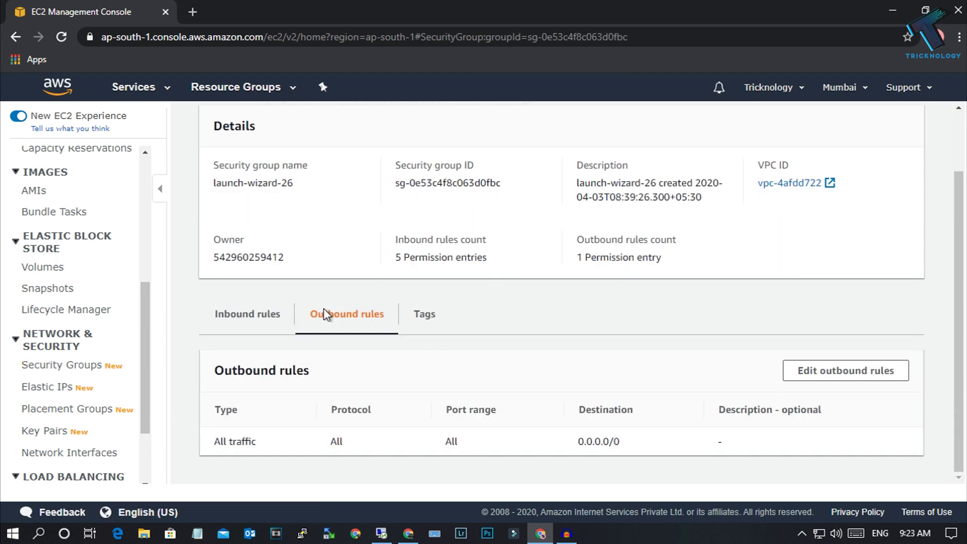
click(247, 313)
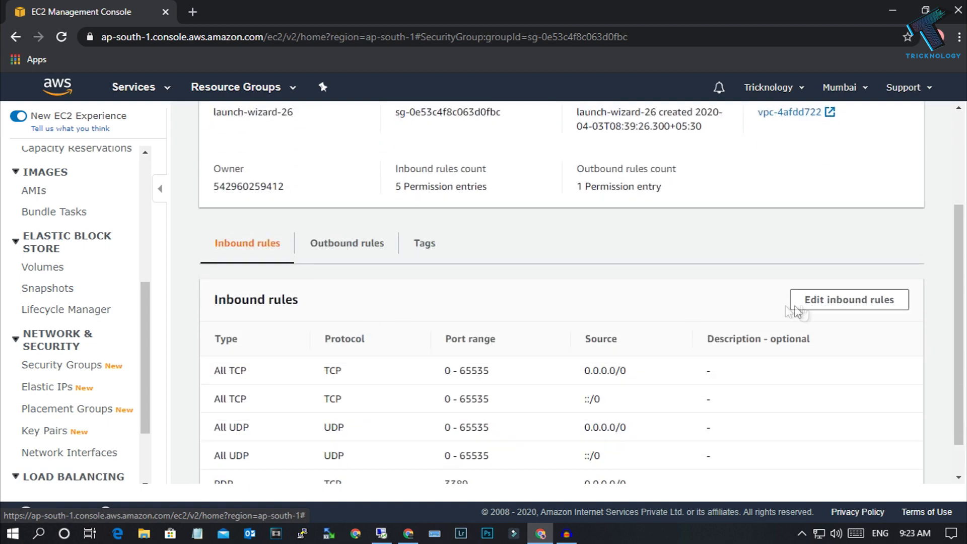
click(848, 299)
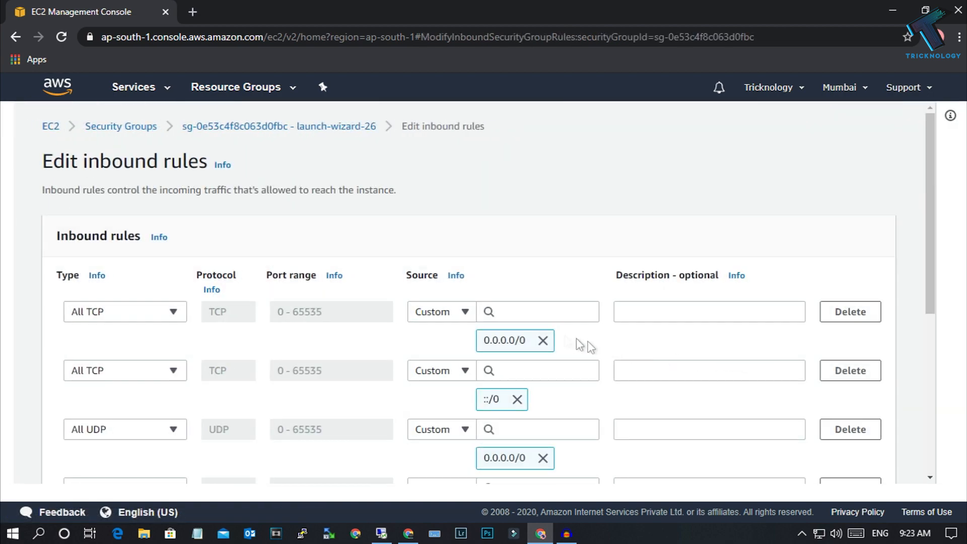
Step: Add a Custom TCP inbound rule on port 3389 with source Anywhere
scroll(down, 3)
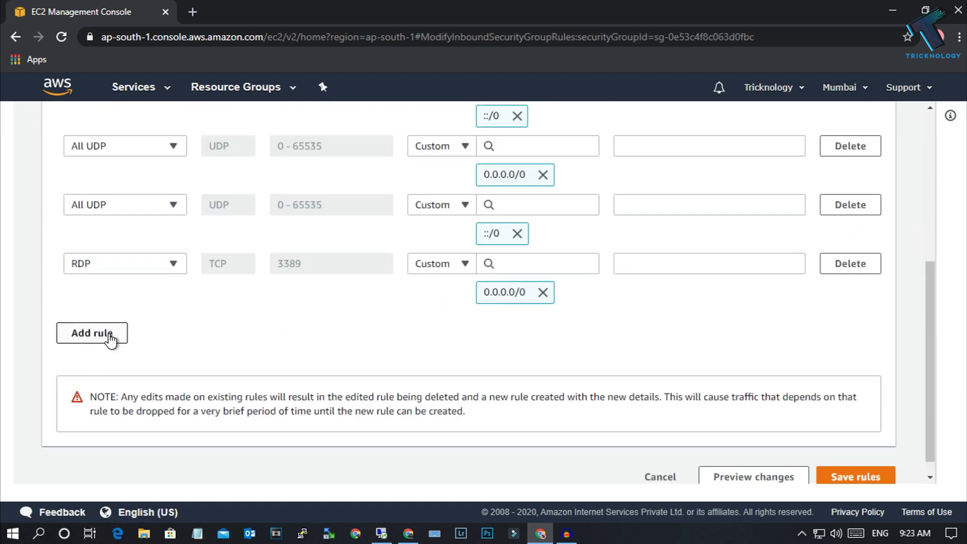
click(92, 333)
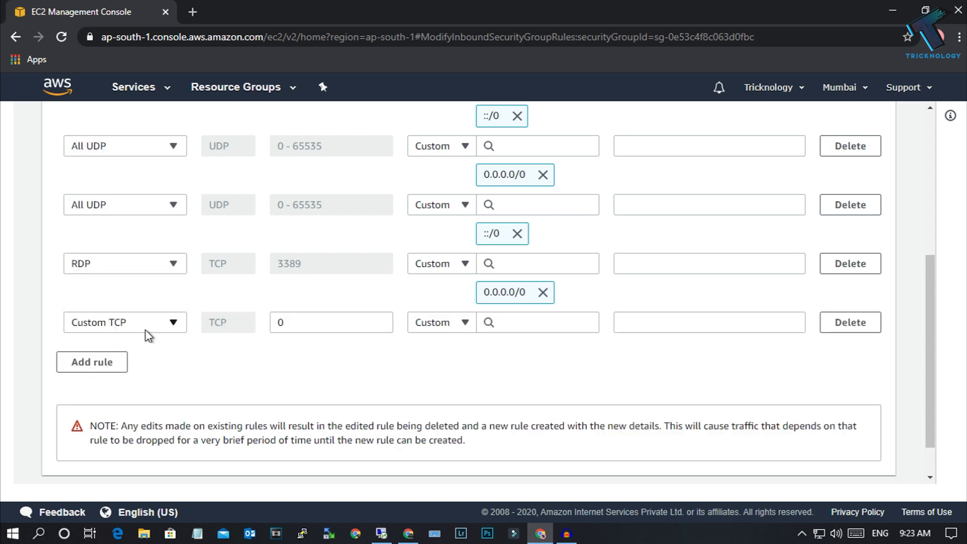
click(125, 322)
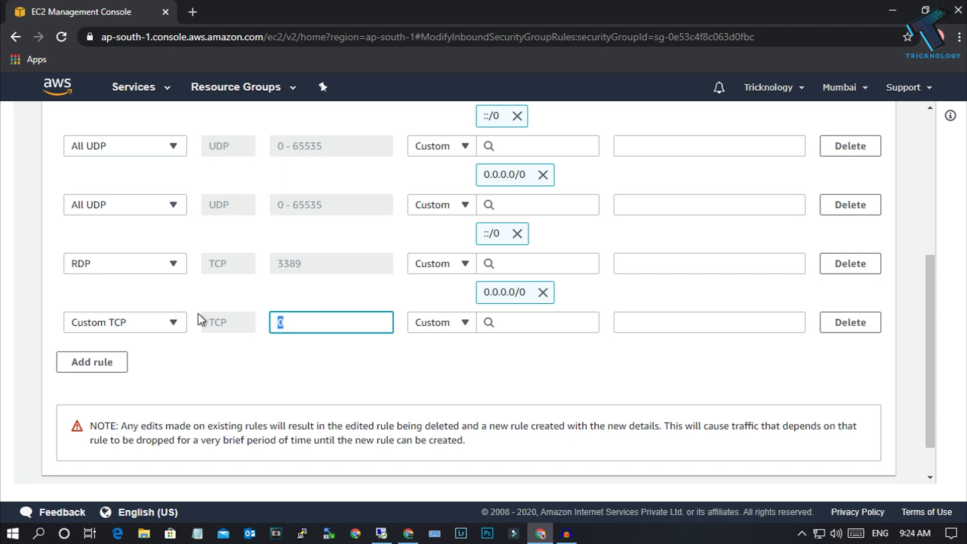
text(3389)
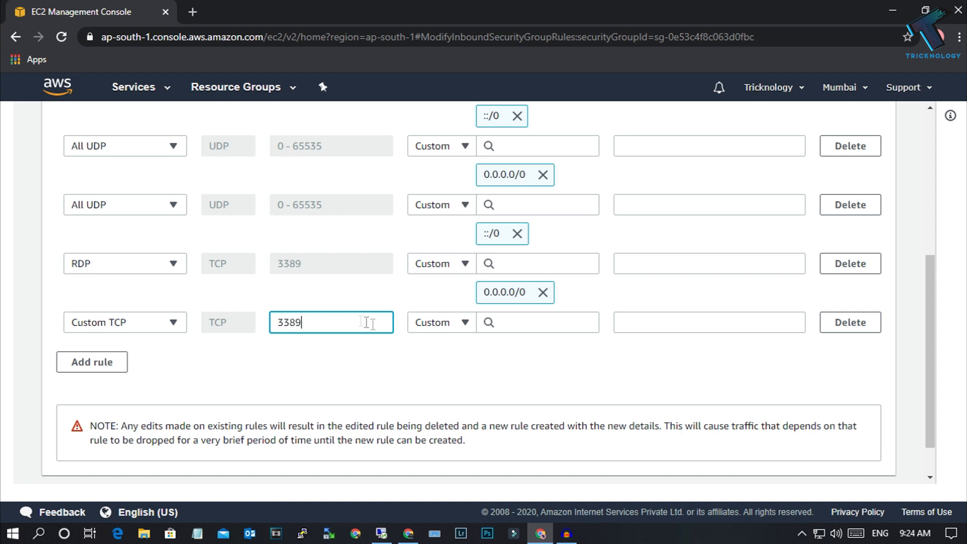
click(440, 321)
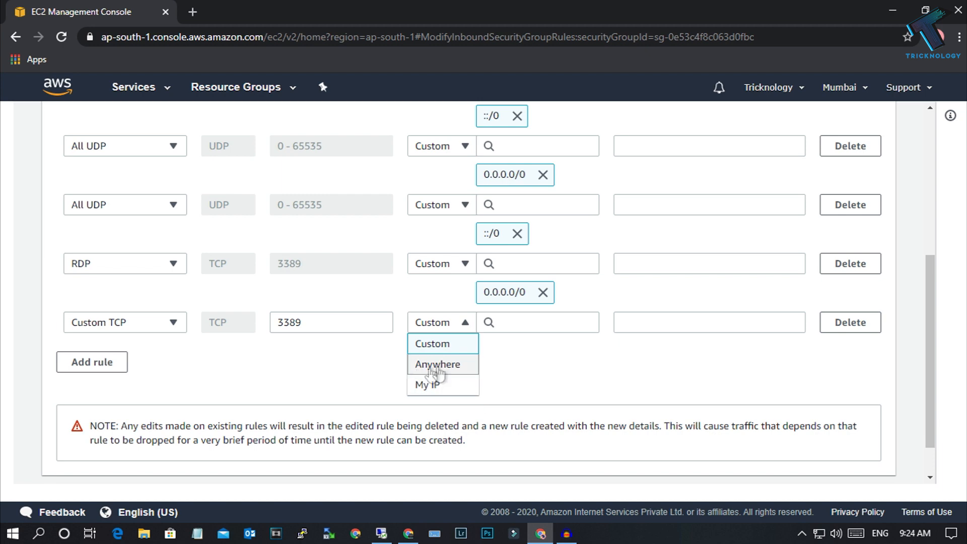
click(437, 364)
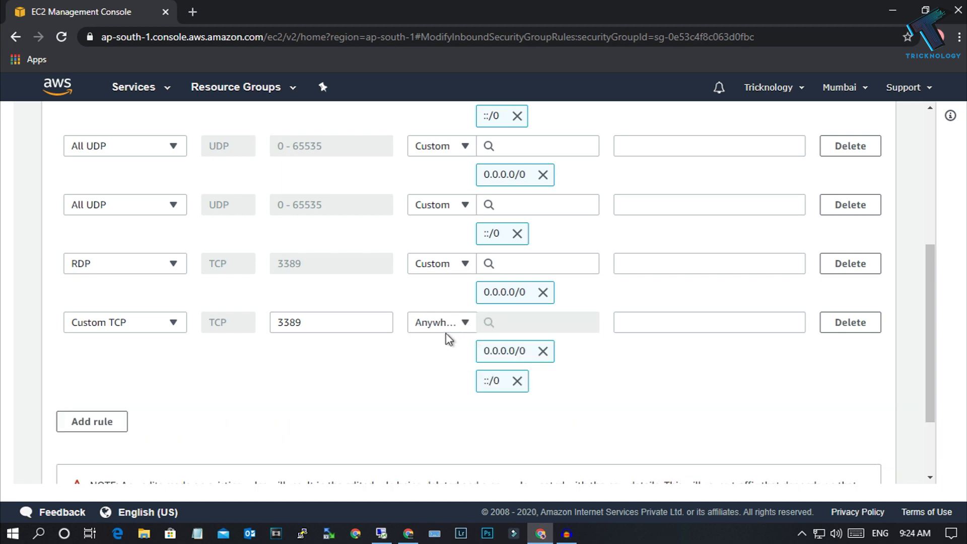
mouse_move(464, 336)
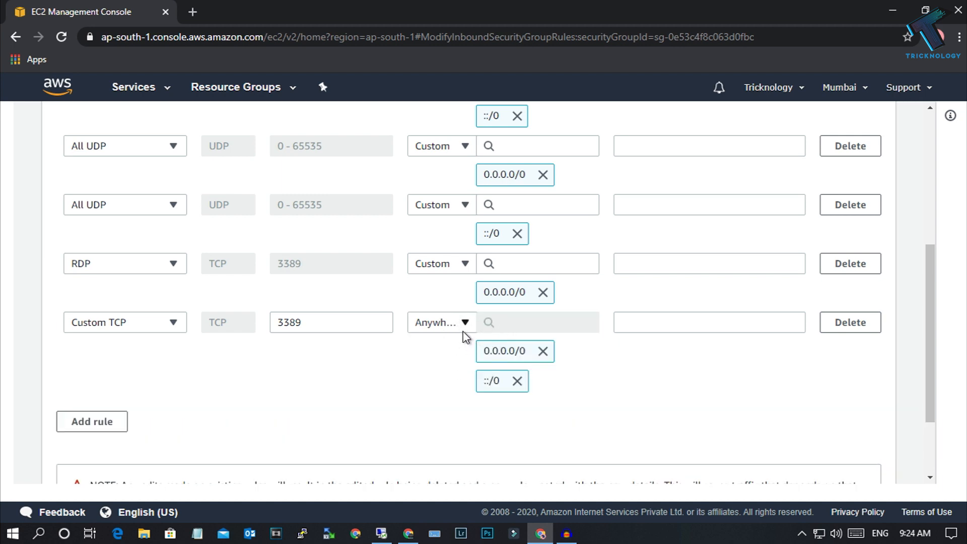
mouse_move(632, 371)
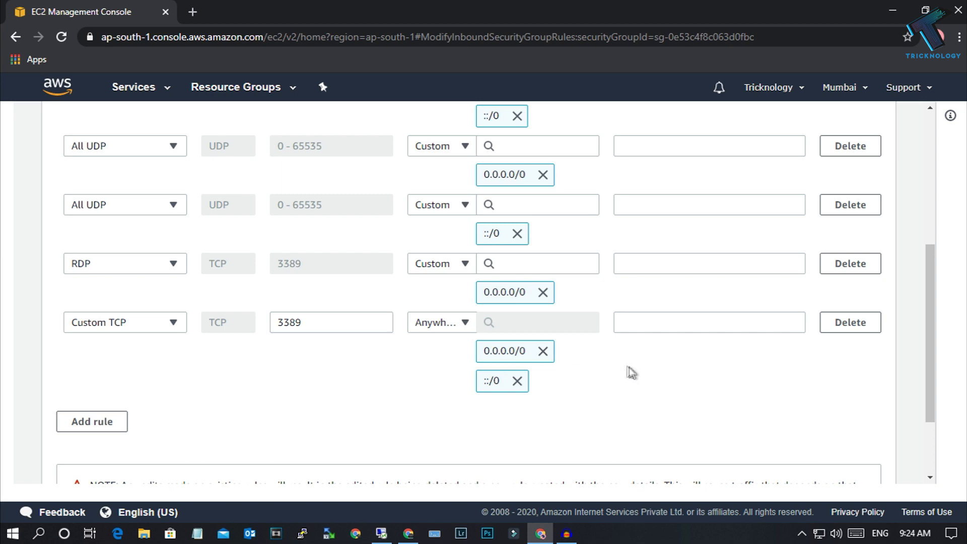
scroll(down, 3)
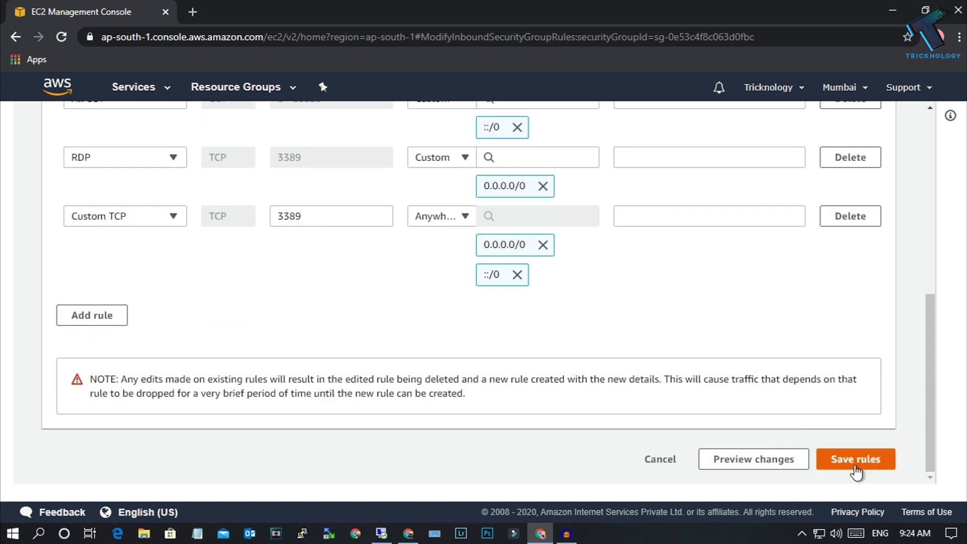
Step: Try saving, hit the 'already exists' error for 3389, and cancel the inbound edit
click(854, 459)
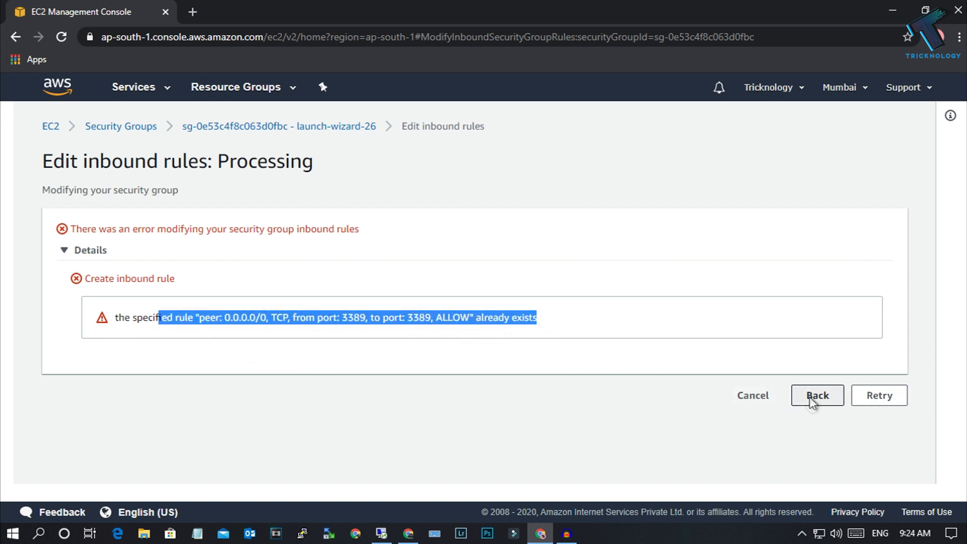
click(816, 395)
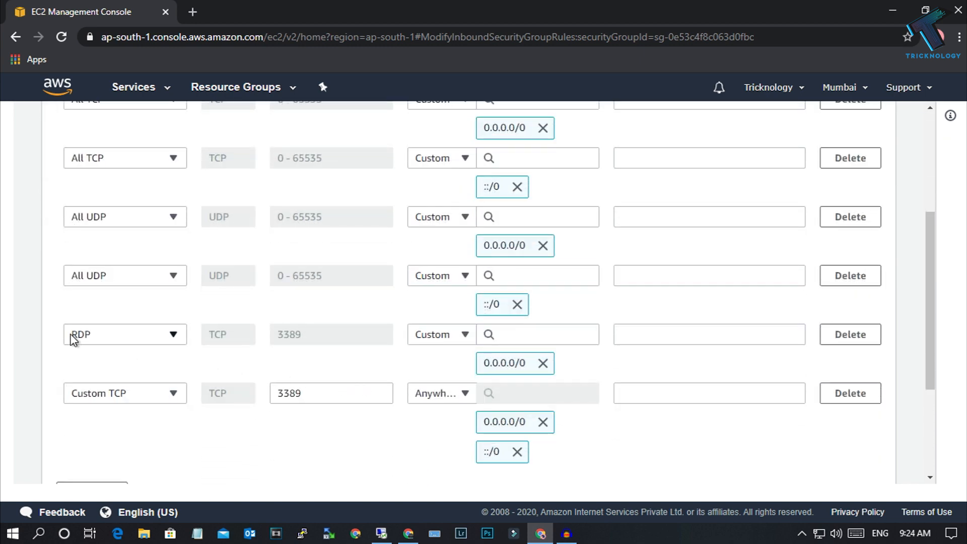
mouse_move(339, 350)
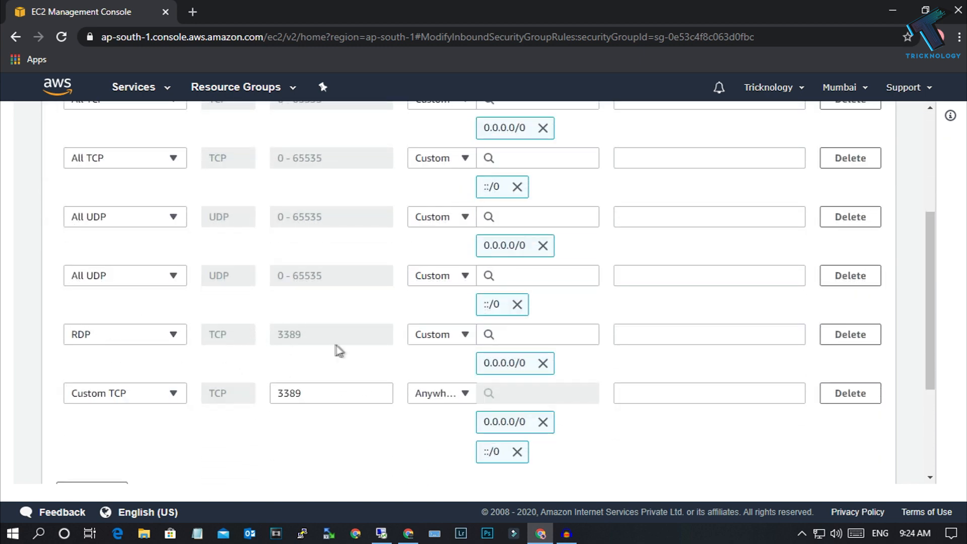
click(849, 393)
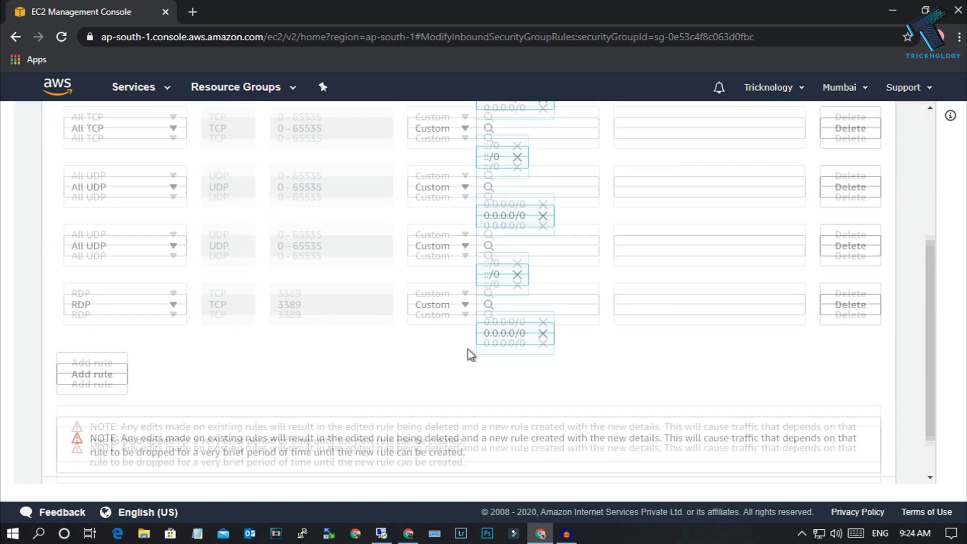
scroll(down, 3)
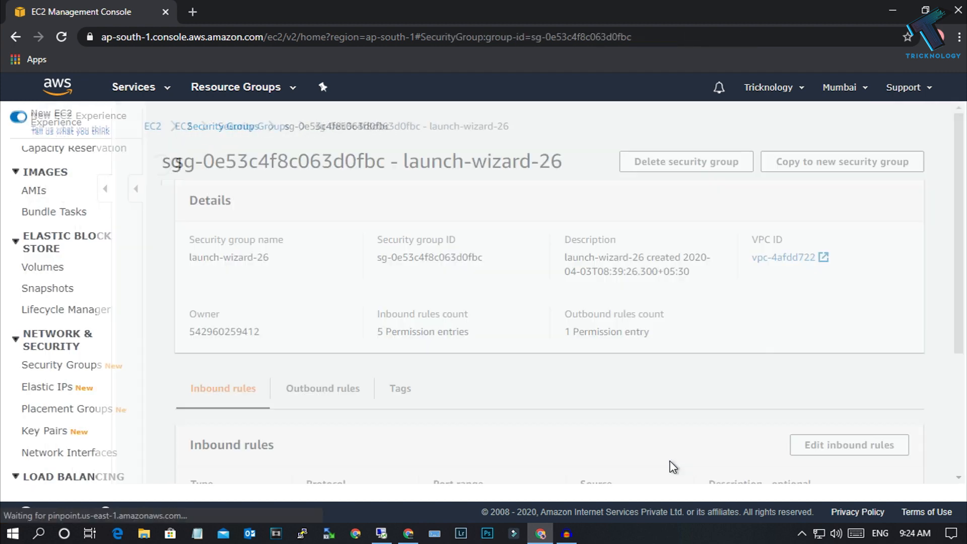
Step: Add an outbound Custom TCP port 3389 rule to Anywhere on launch-wizard-26, then return to Instances
click(322, 388)
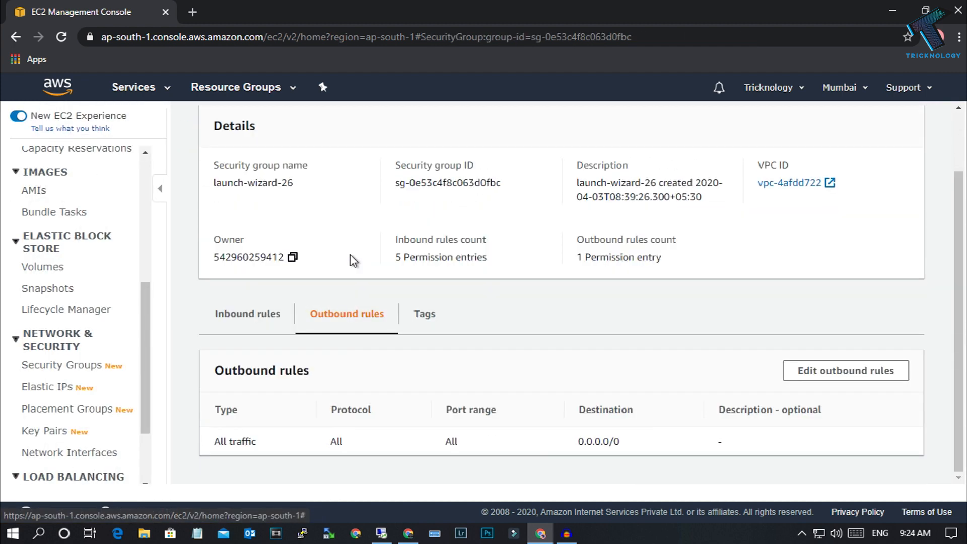
click(845, 370)
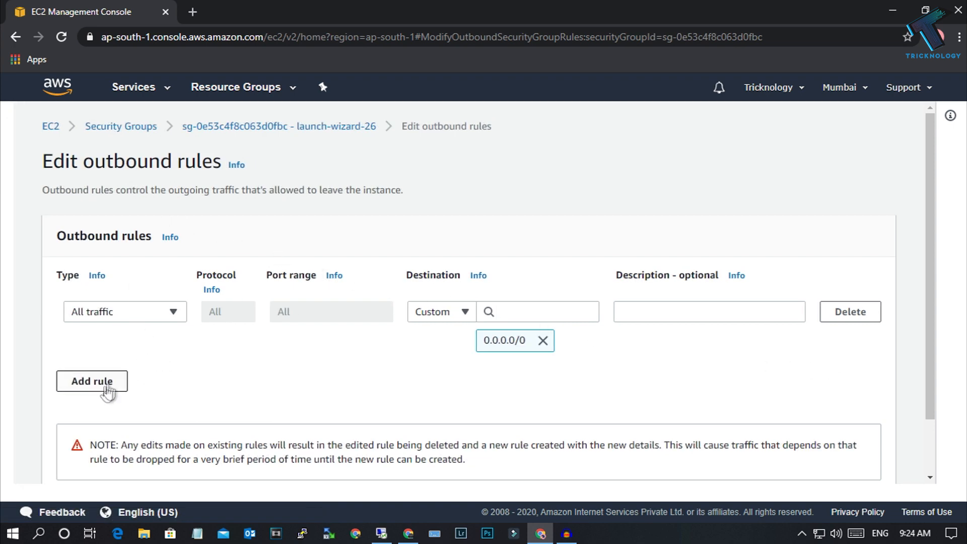
click(91, 380)
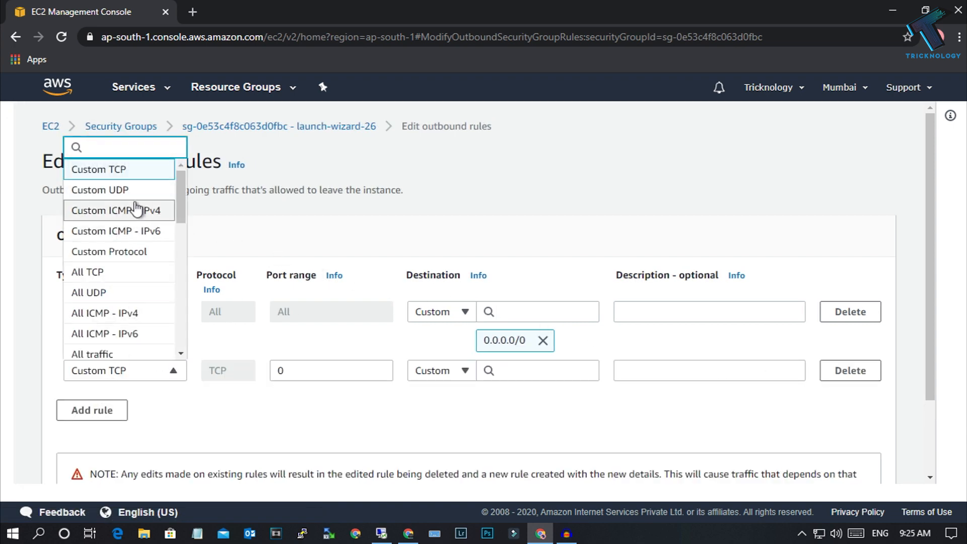
click(91, 353)
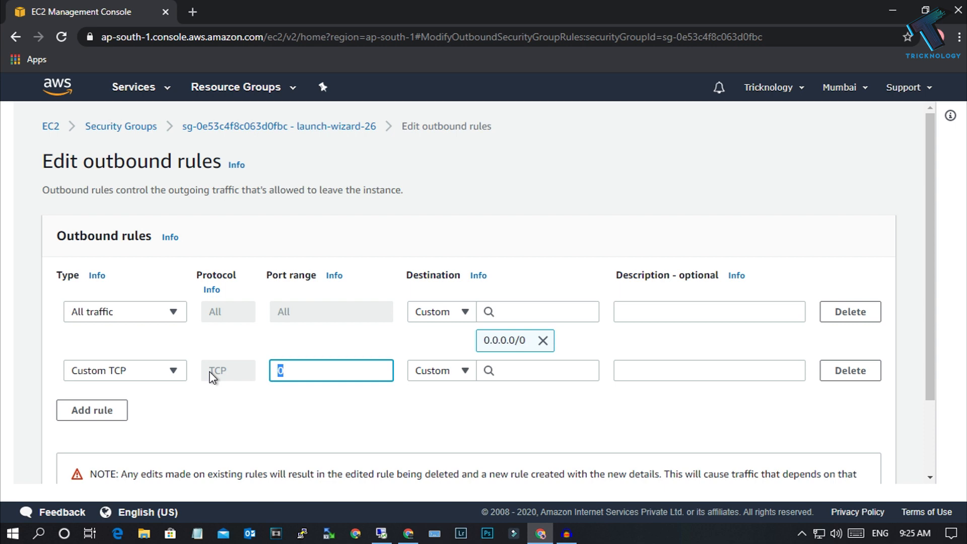
text(3389)
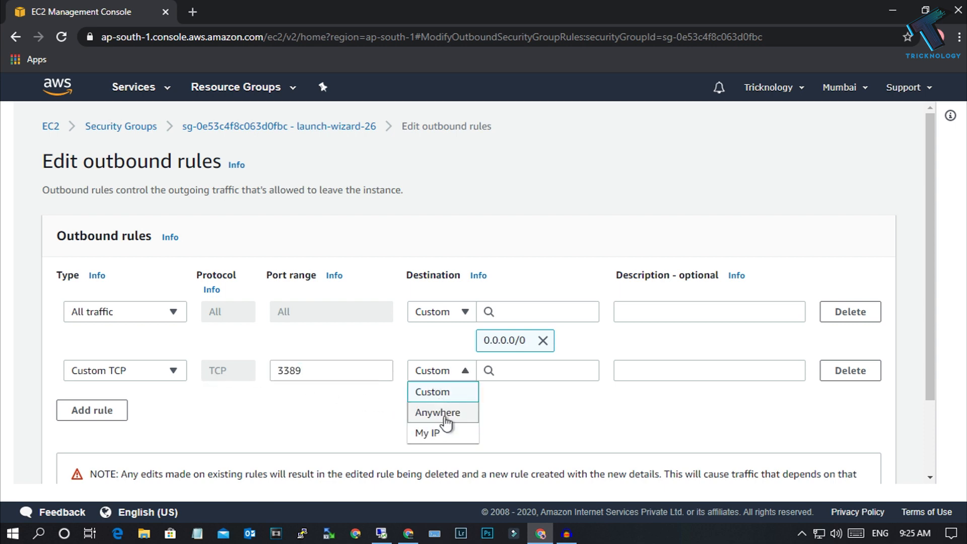
click(437, 412)
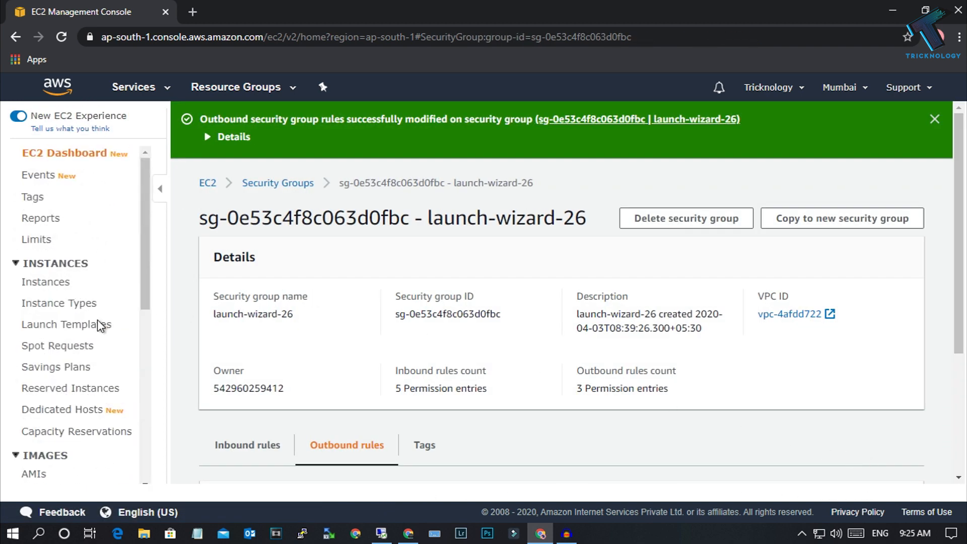
click(46, 282)
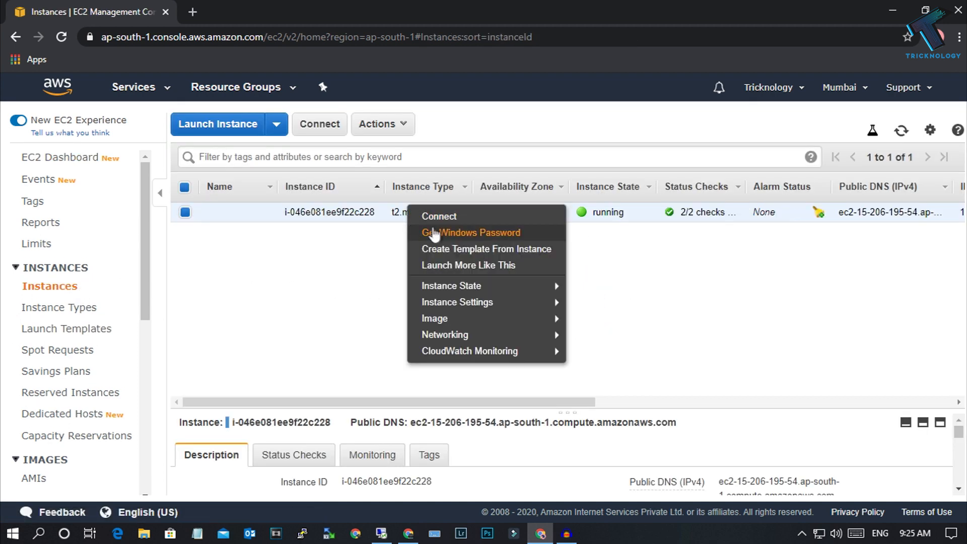
Step: Decrypt the Administrator password with awsfastdl.pem and close the password dialog
click(471, 233)
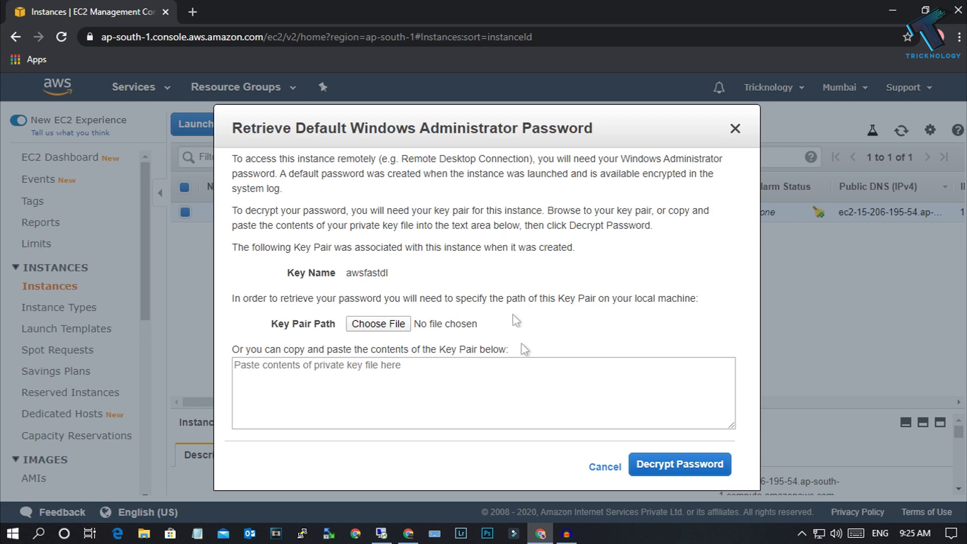
click(378, 323)
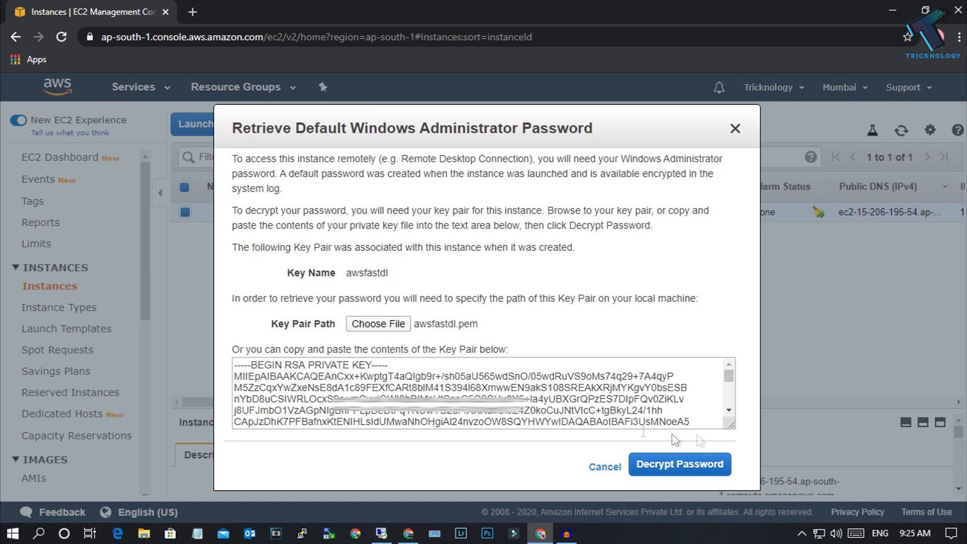
click(678, 464)
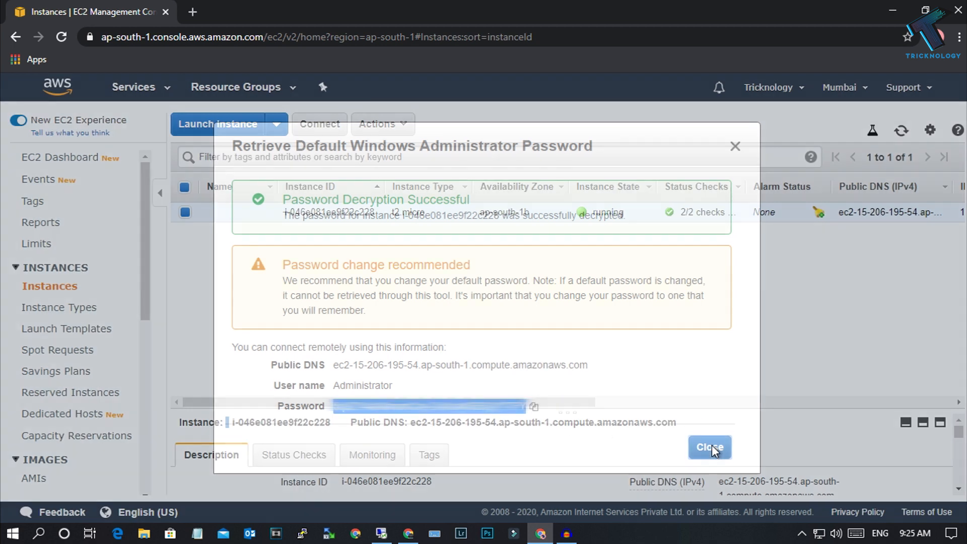
click(709, 447)
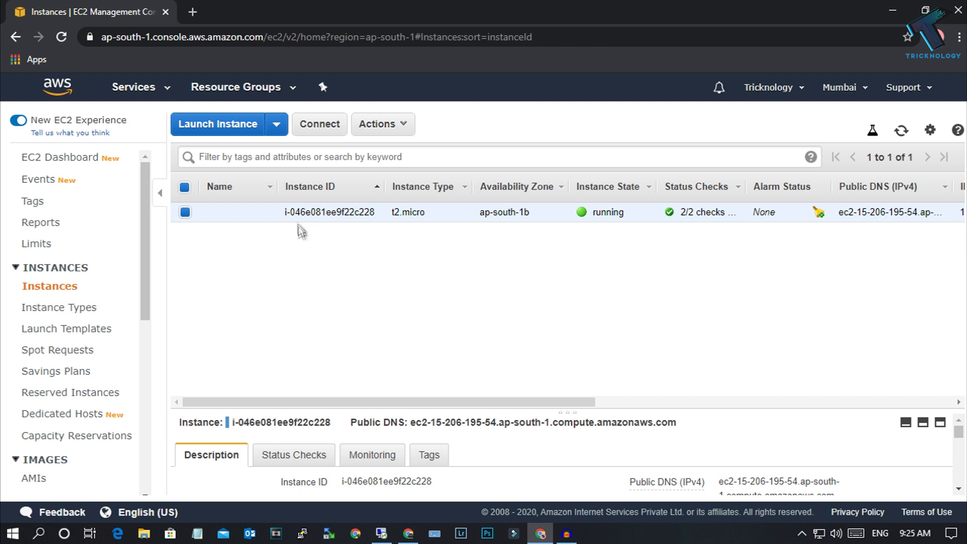
Step: Launch the downloaded RDP file, accept the unknown-publisher warning, and sign in as Administrator
double_click(243, 123)
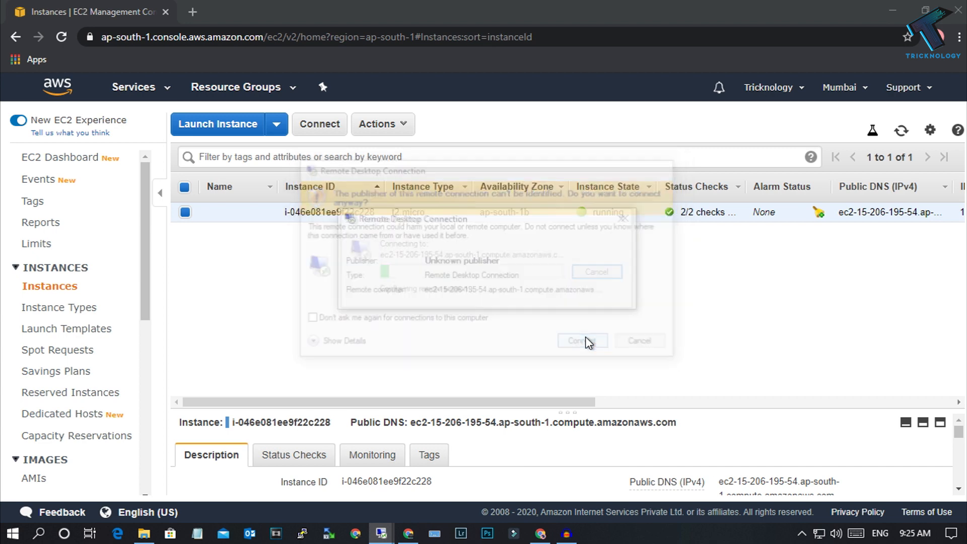
click(582, 341)
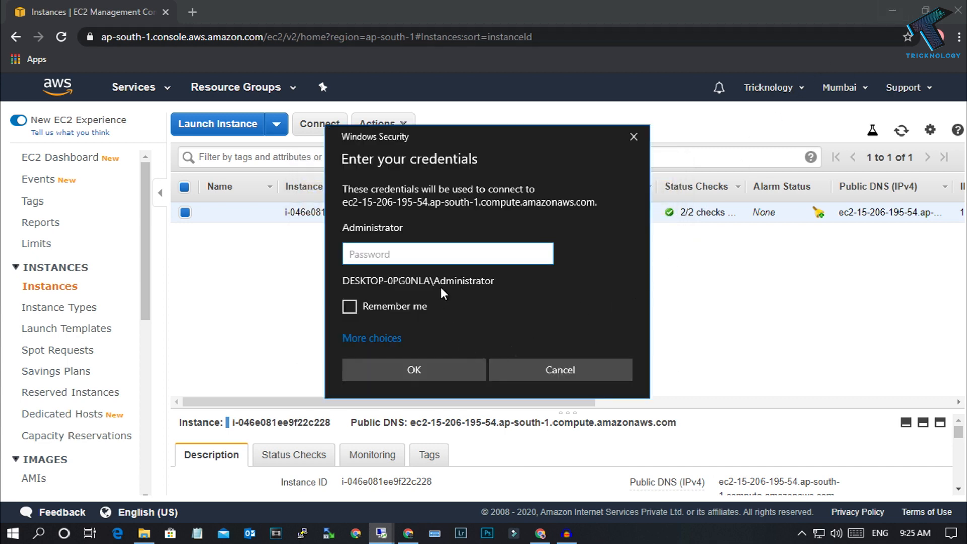
click(414, 369)
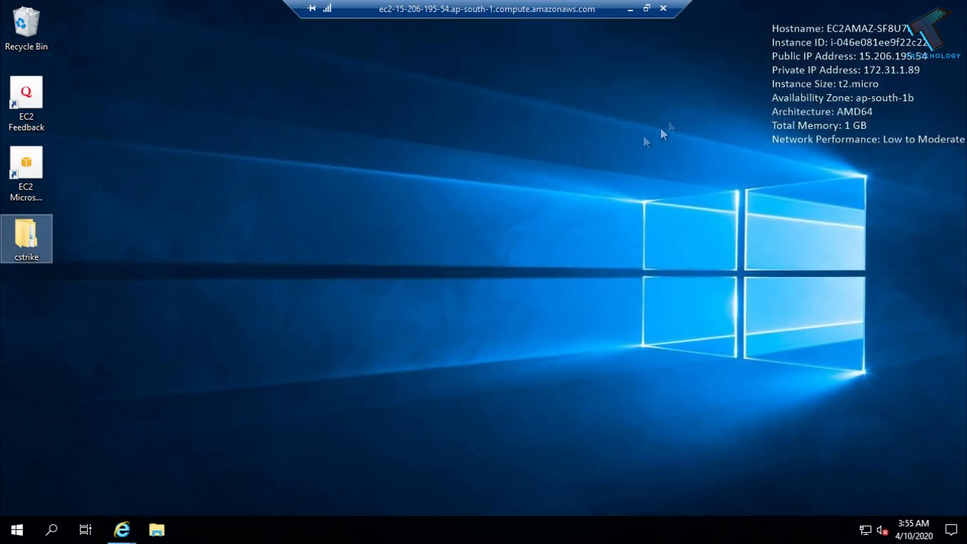
mouse_move(503, 183)
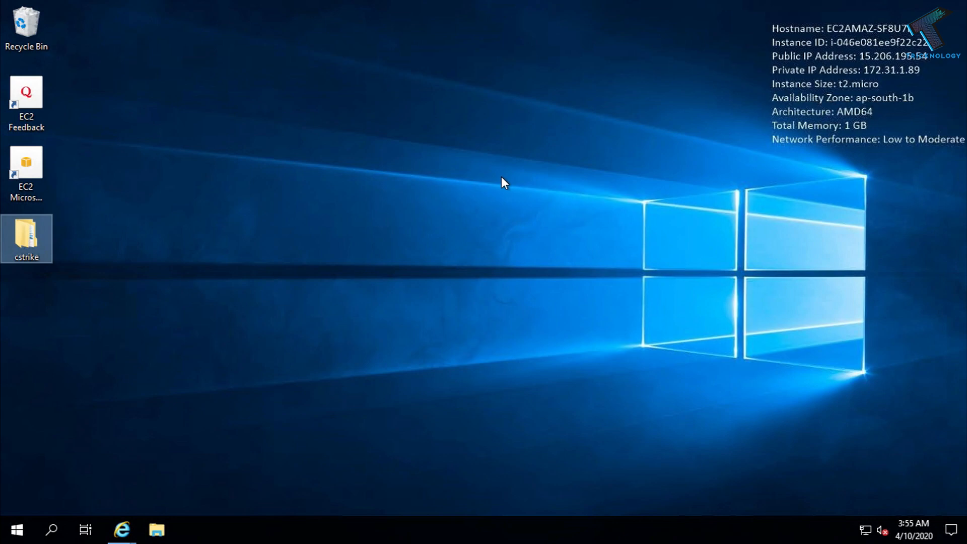
mouse_move(252, 245)
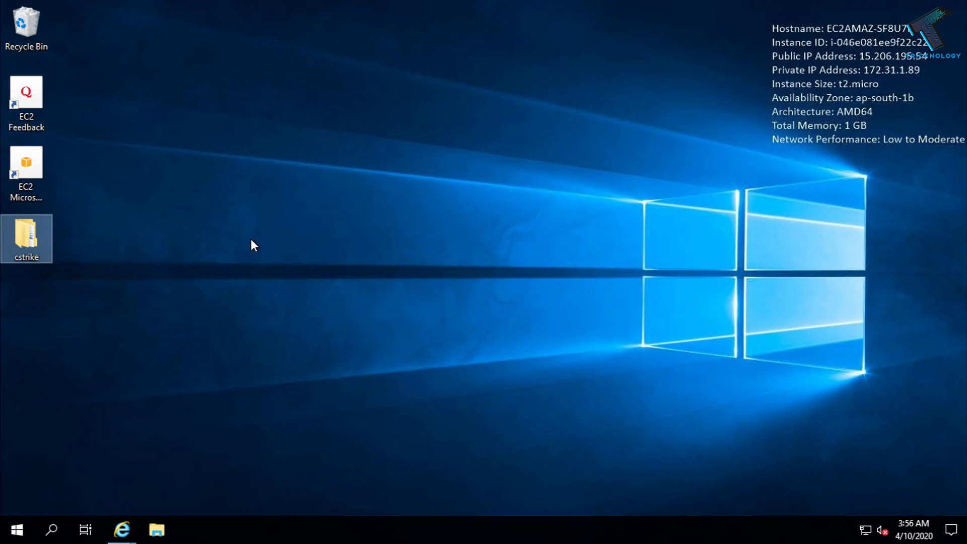
mouse_move(293, 231)
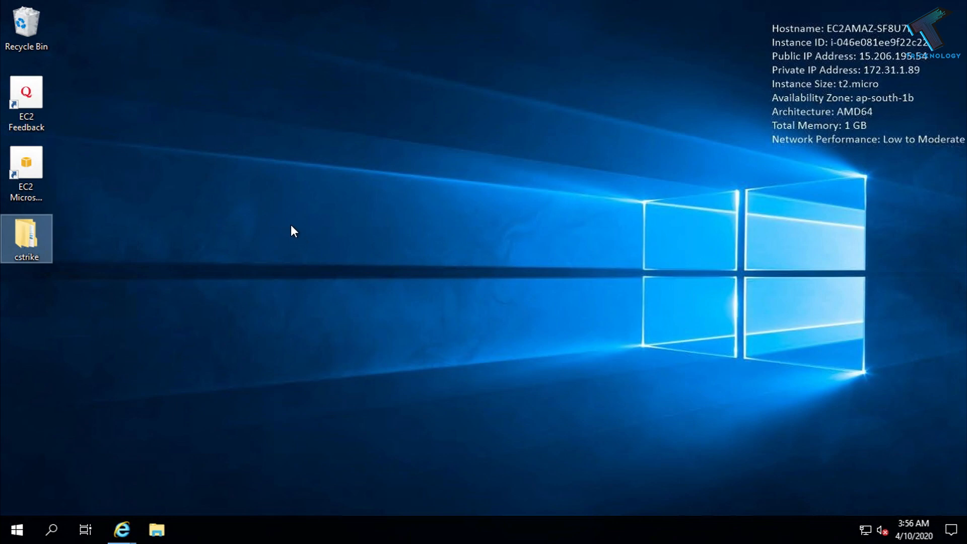
mouse_move(558, 85)
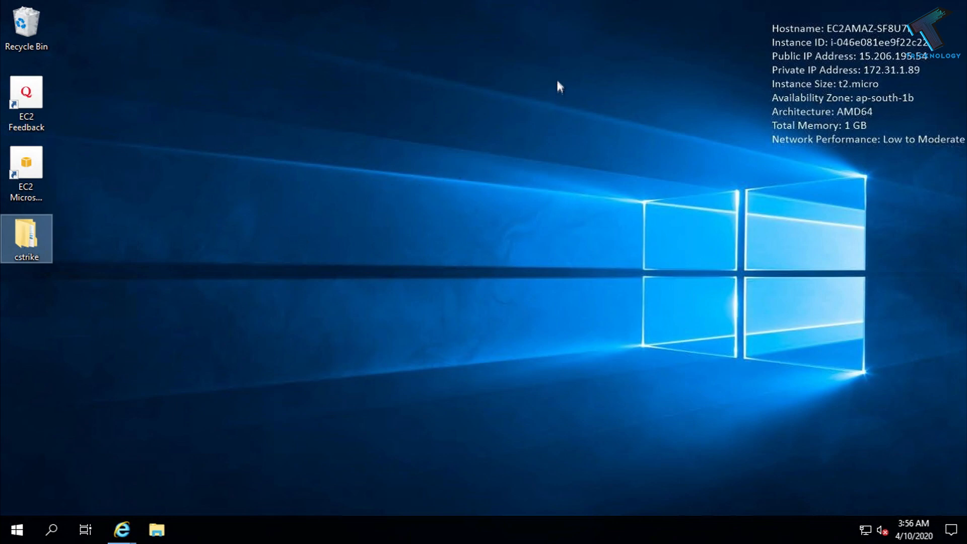